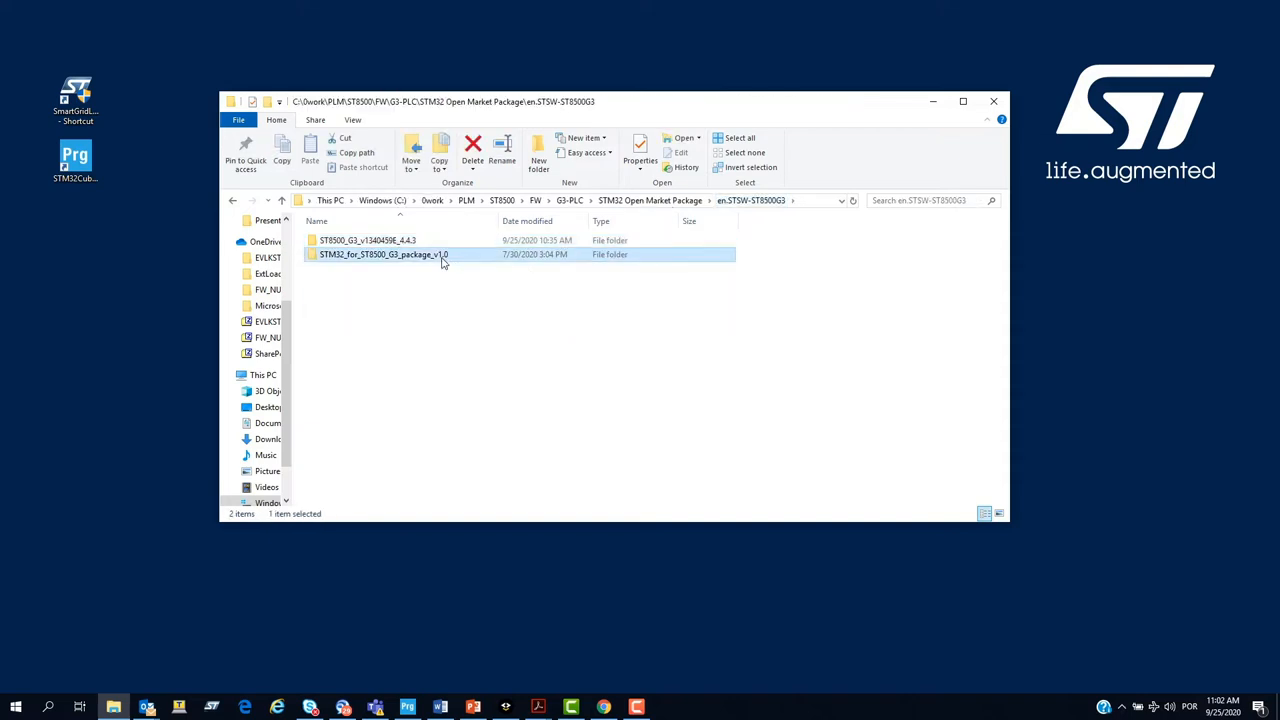
- Load the STM32_for_ST8500_G3_package_v1.0 hex into STM32CubeProgrammer and choose USB as the connection
double_click(384, 254)
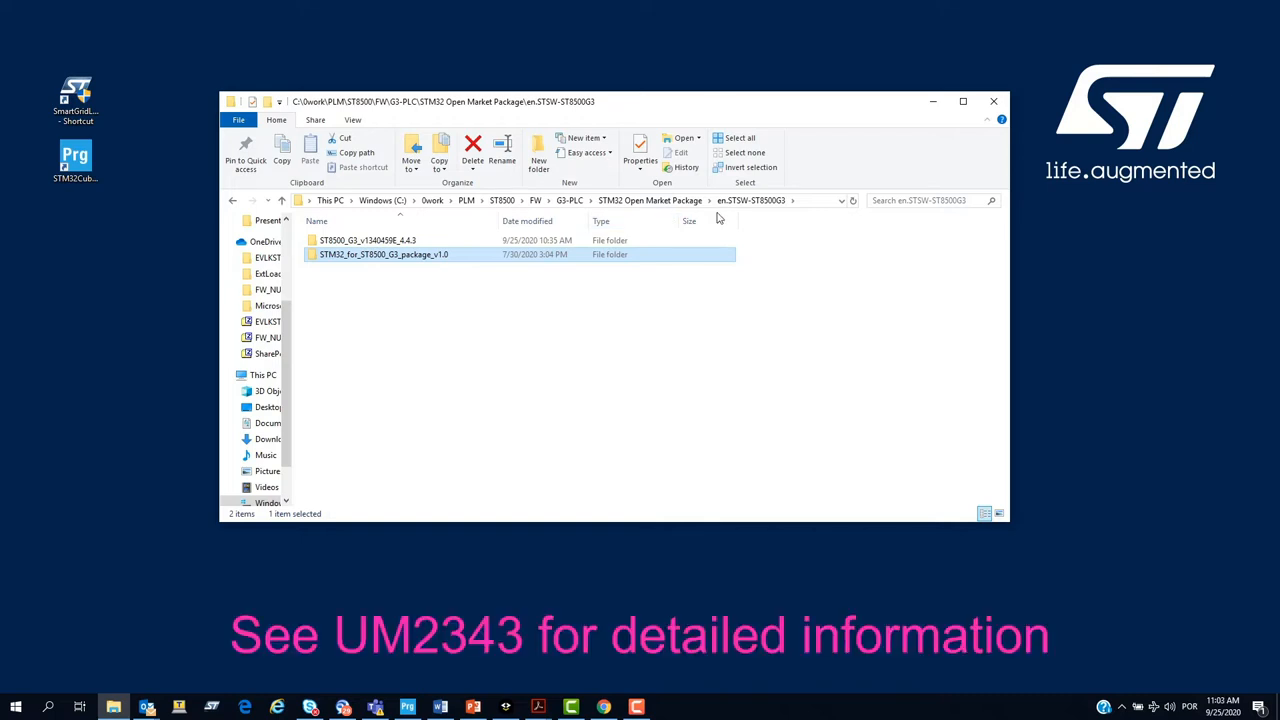
mouse_move(856, 272)
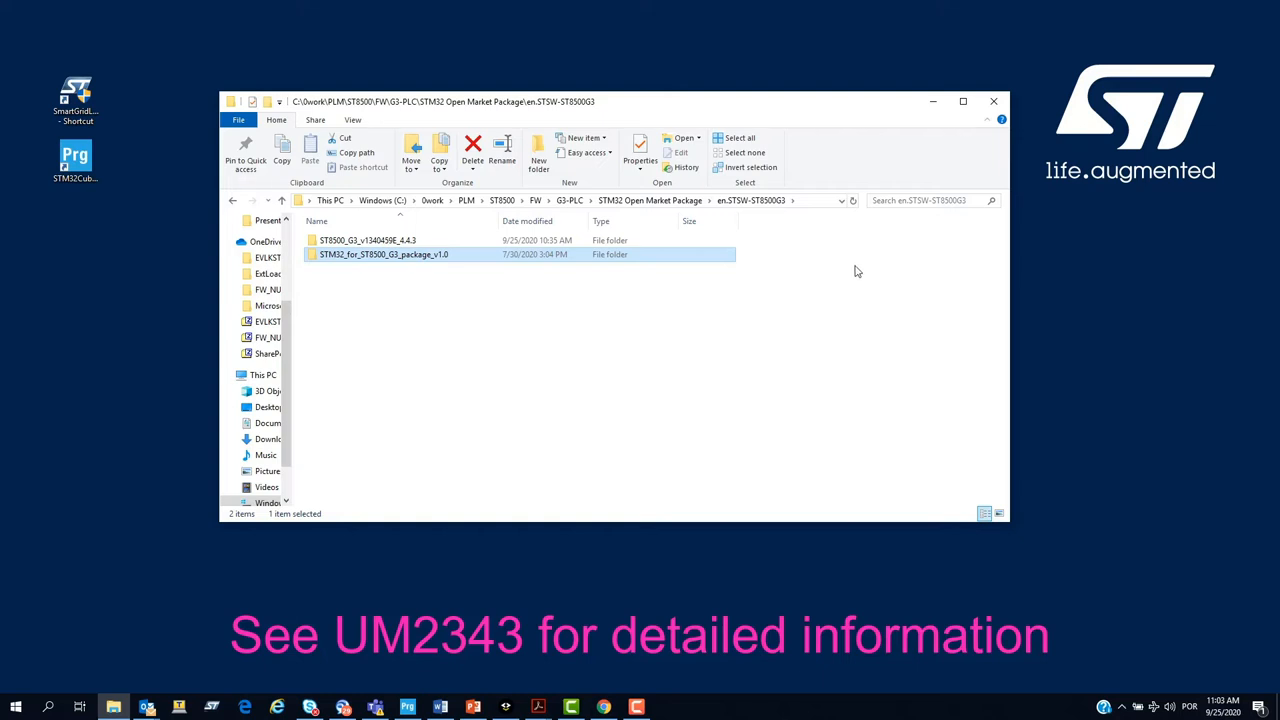
mouse_move(846, 268)
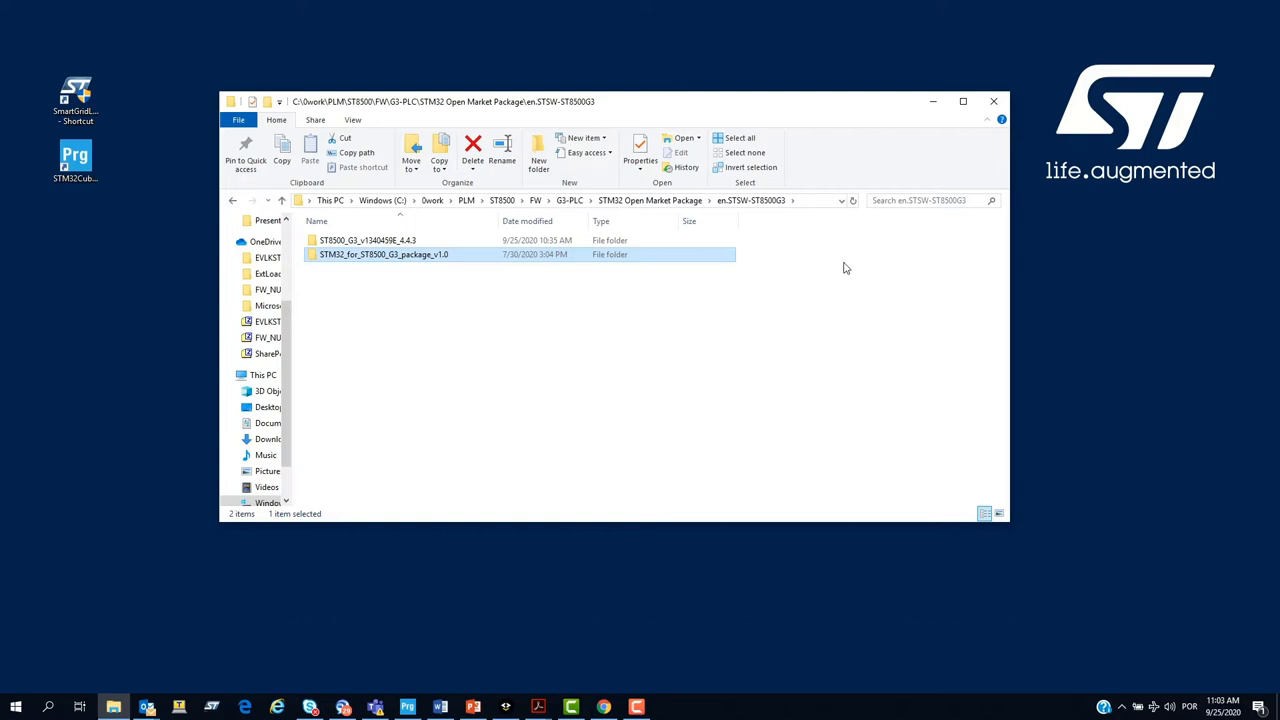
mouse_move(808, 308)
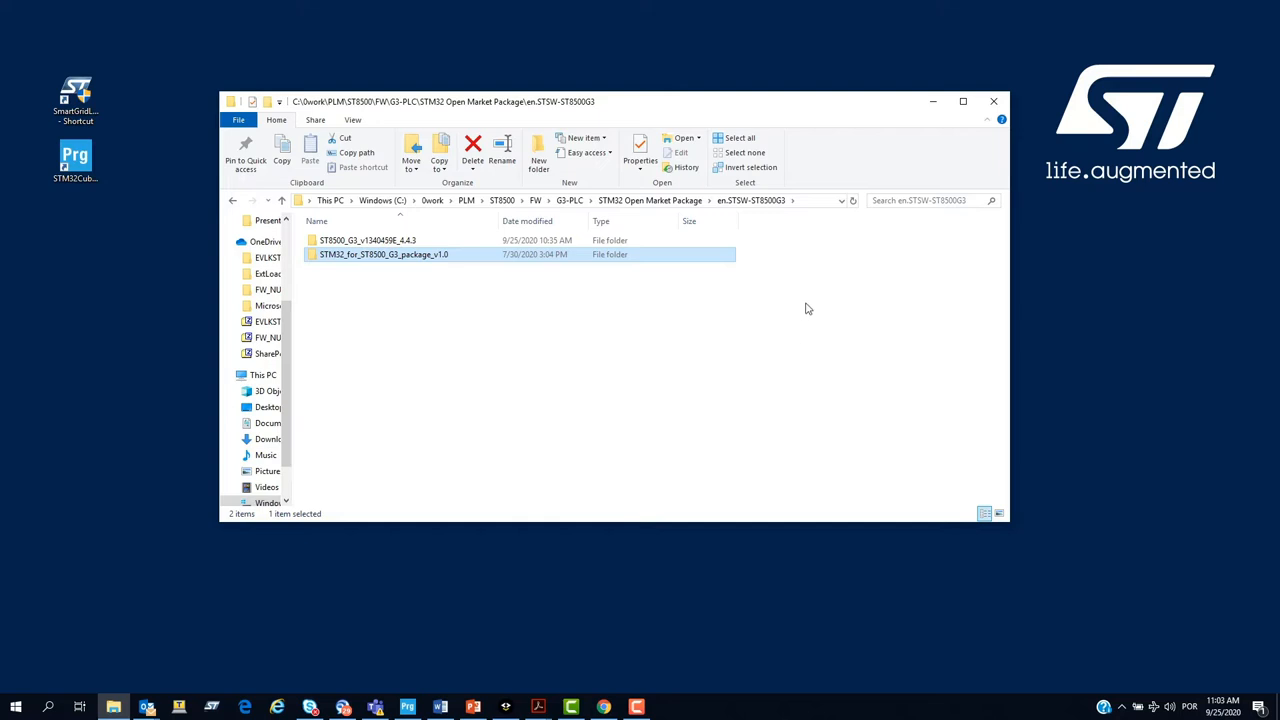
mouse_move(810, 296)
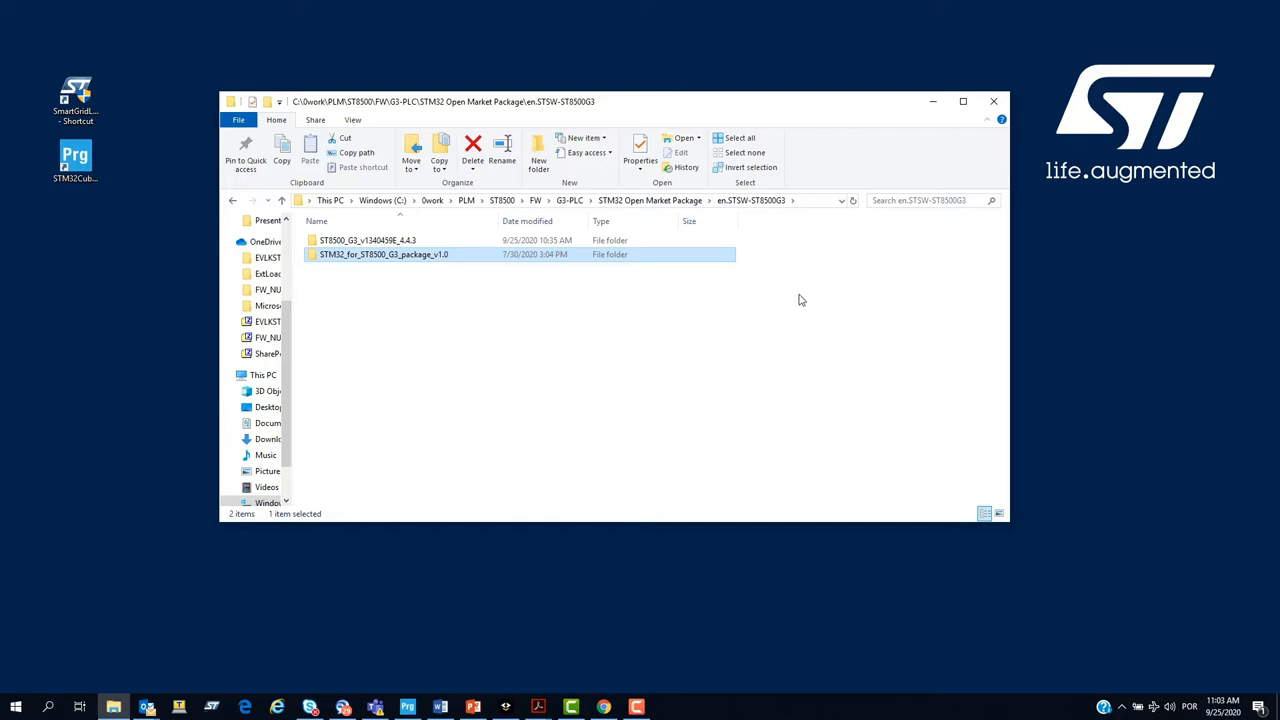
double_click(384, 254)
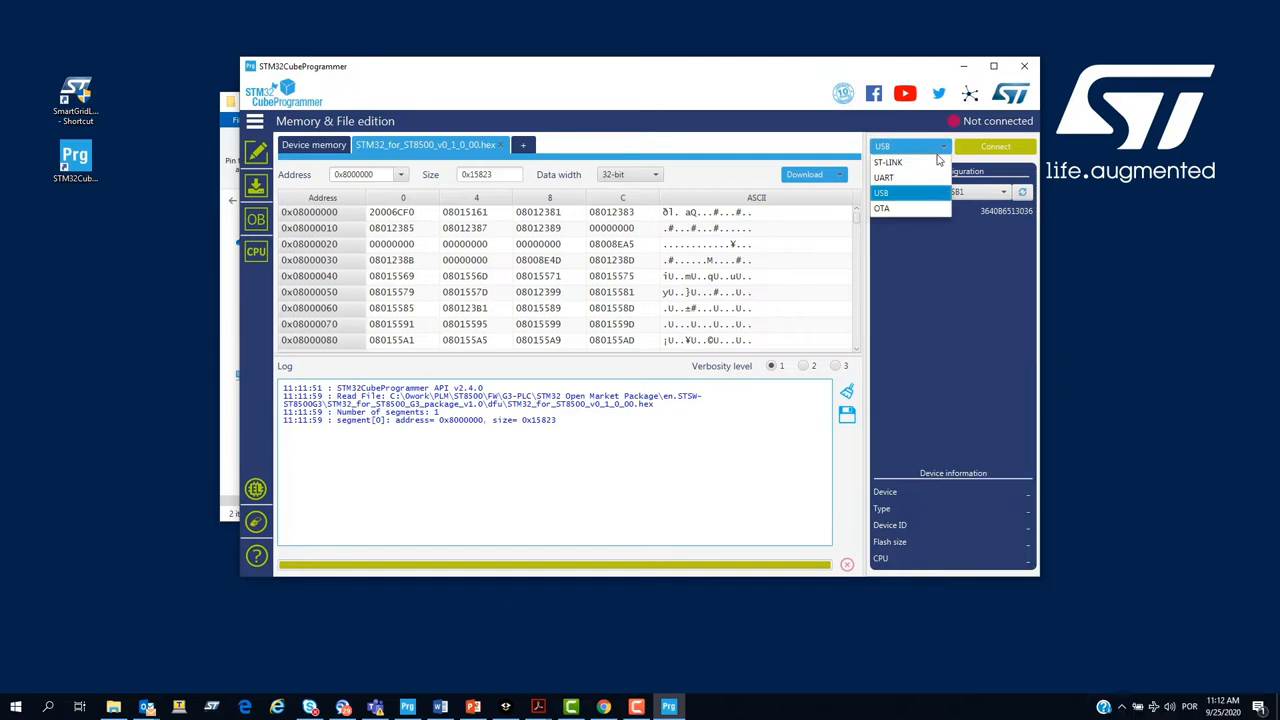
left_click(994, 146)
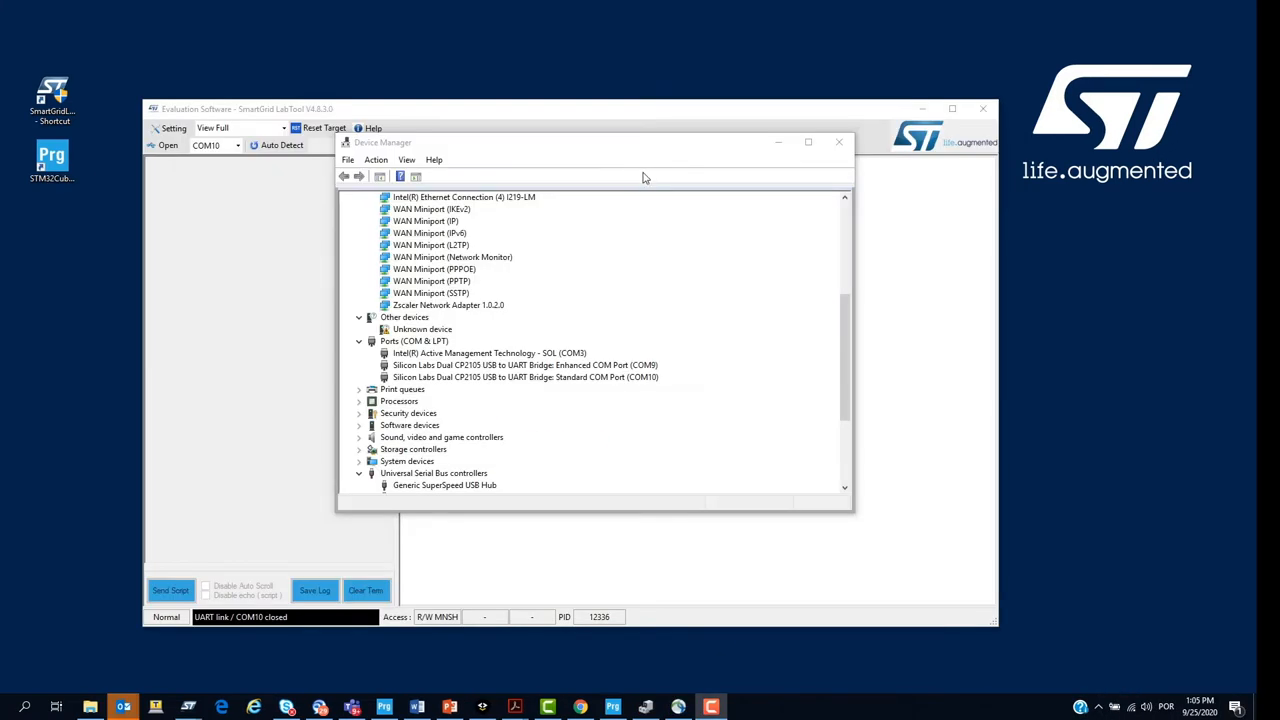
mouse_move(612, 364)
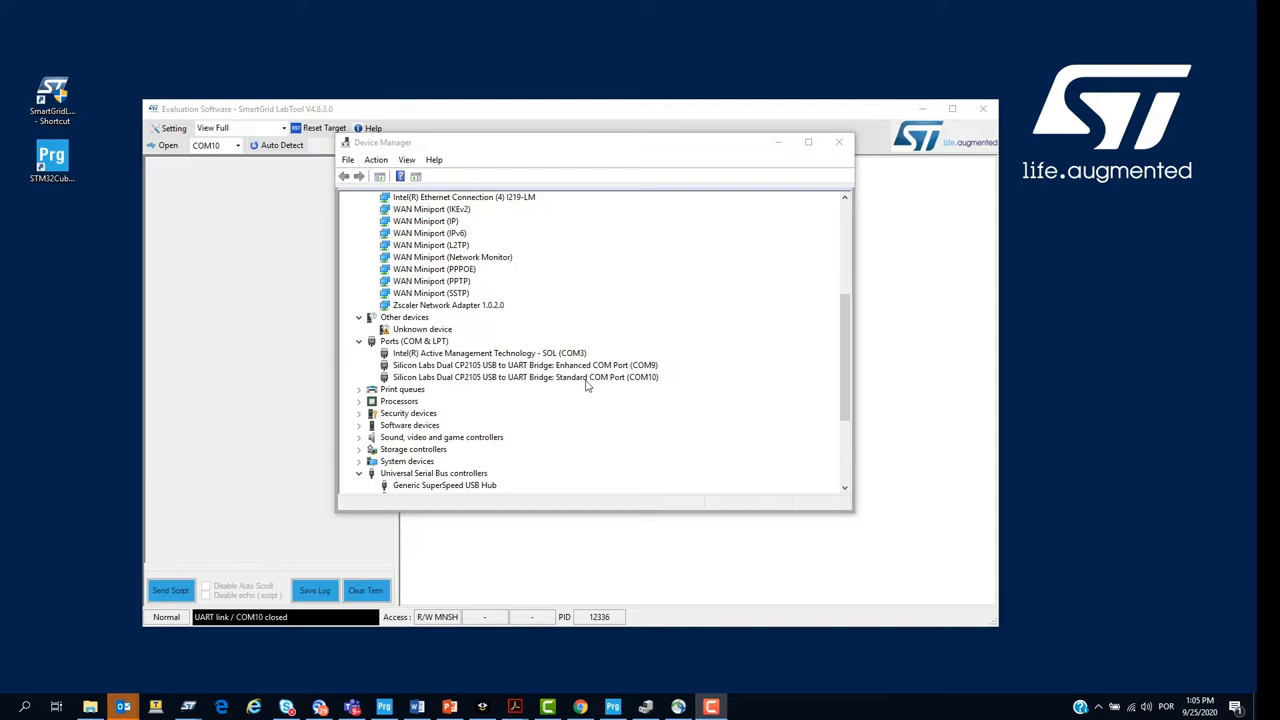
mouse_move(588, 388)
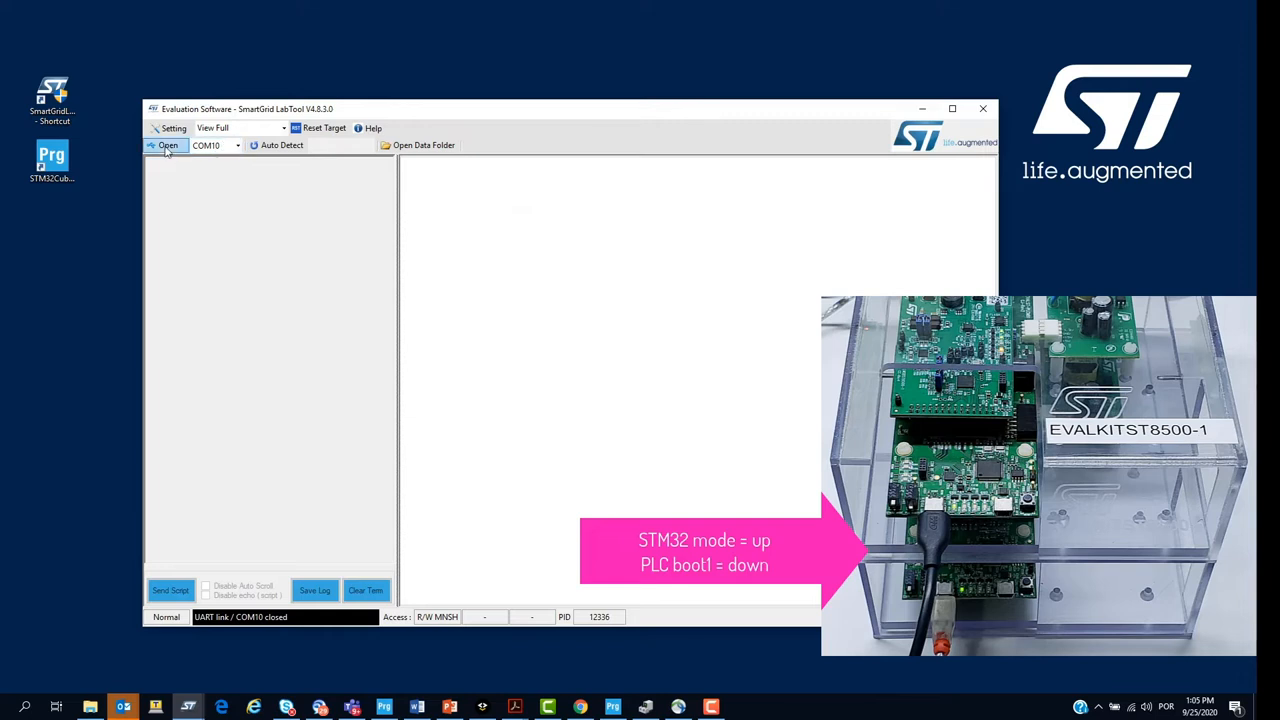
- Connect to the board on COM10 and auto-detect its platform and firmware details
left_click(168, 144)
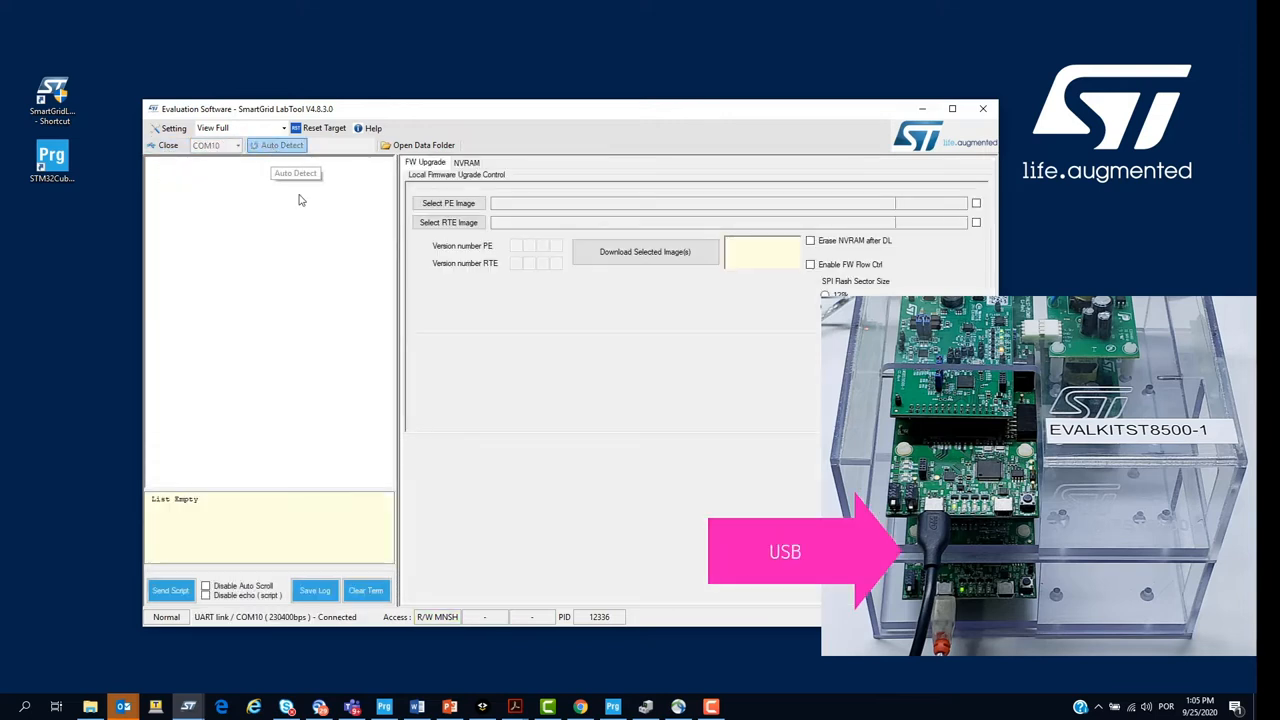
left_click(280, 144)
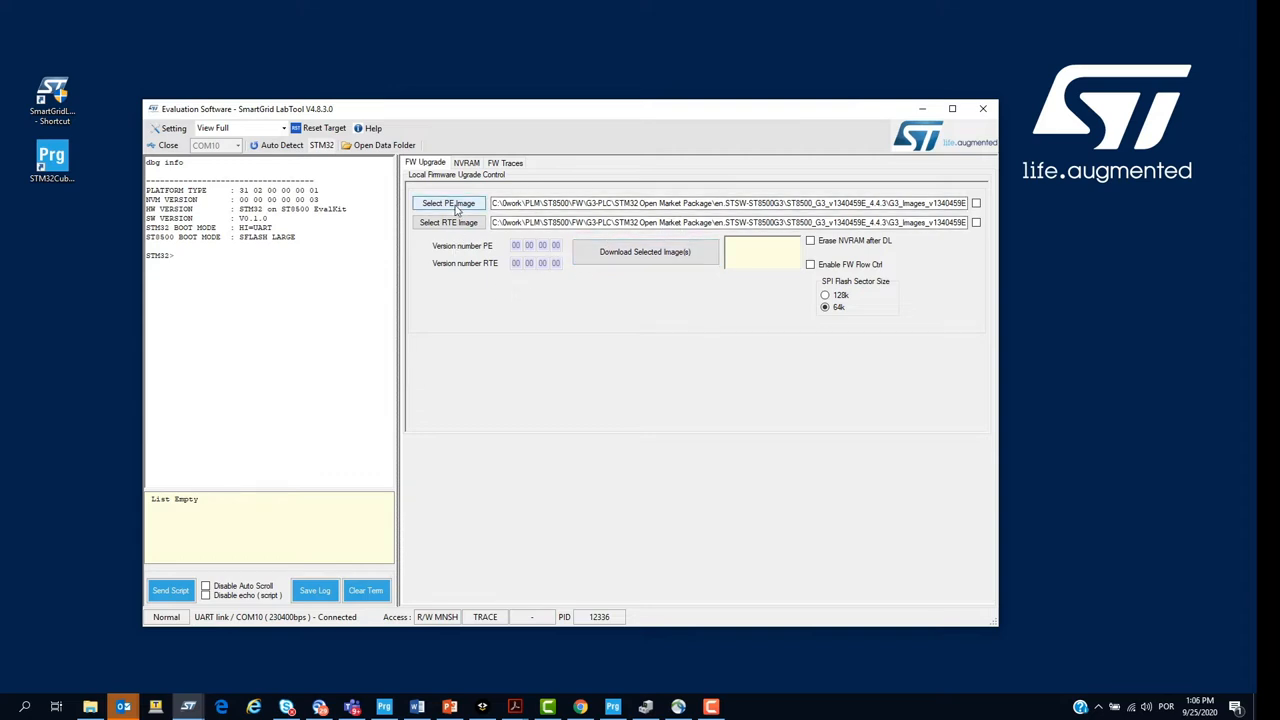
- Select ST8500_G3_v1340498_4.4.3.img as the PE image, choose the RTE image, and include RTE in the download
left_click(448, 204)
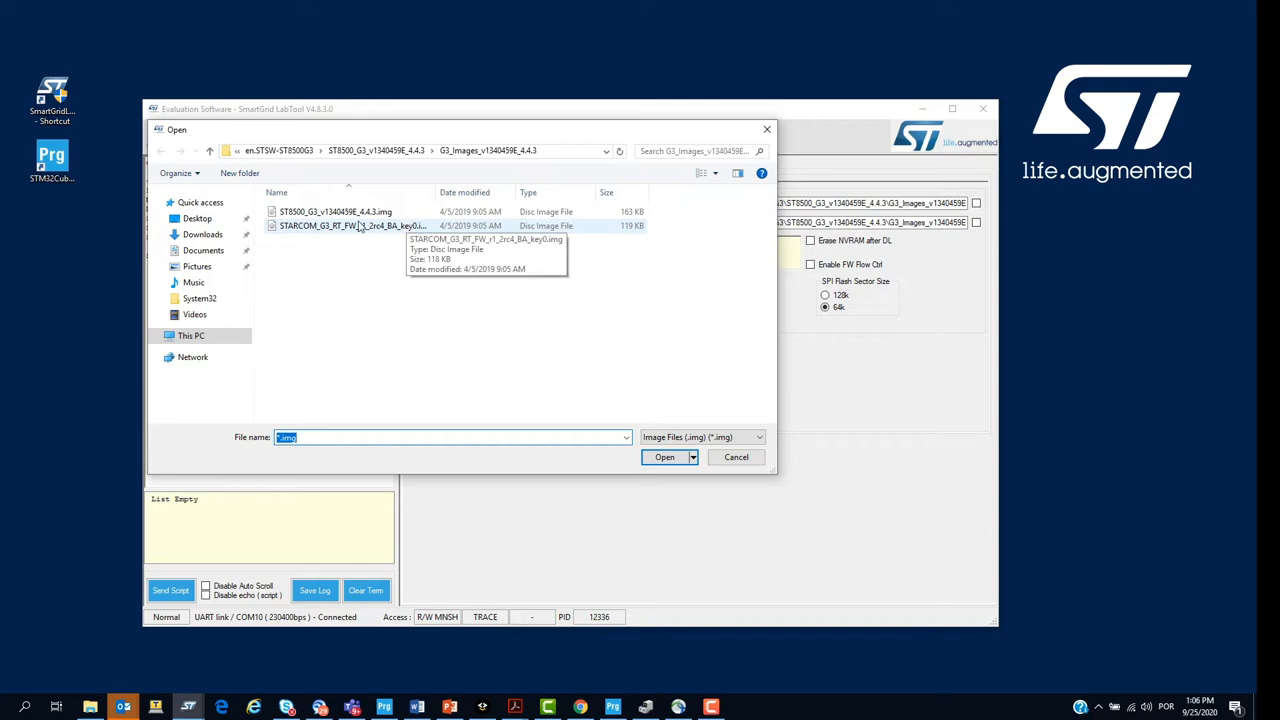
mouse_move(392, 252)
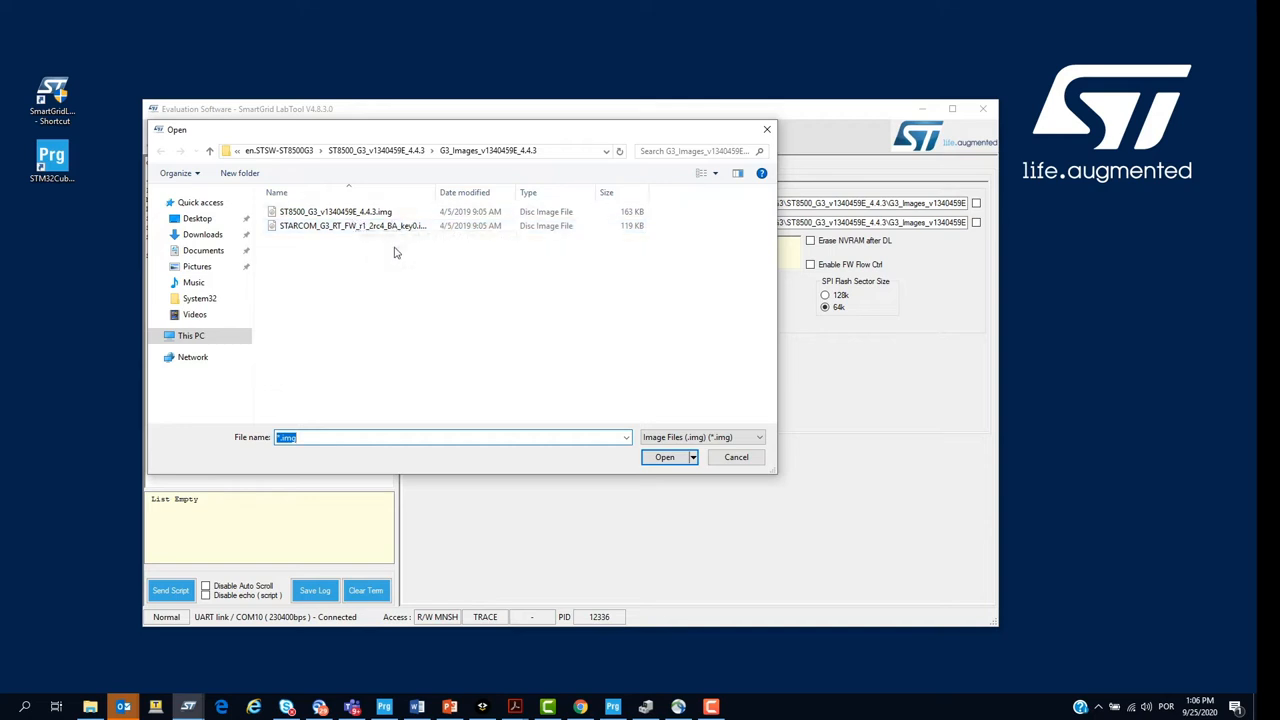
left_click(336, 212)
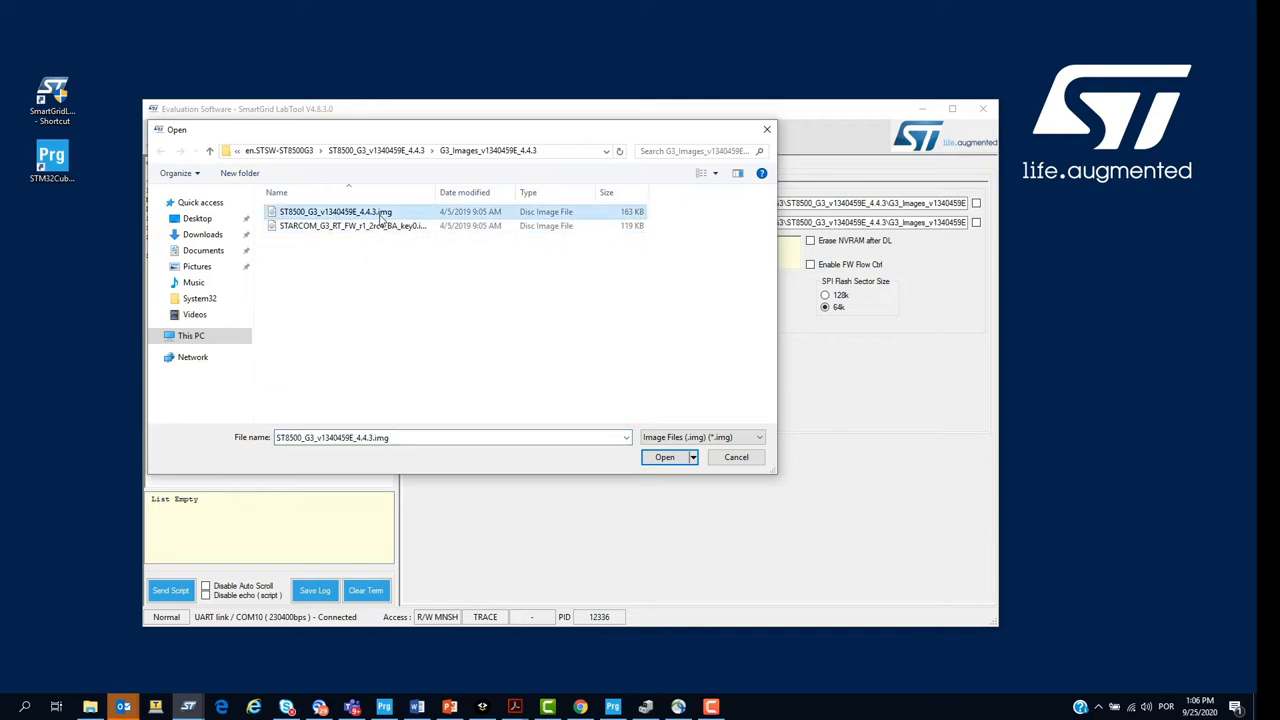
left_click(664, 456)
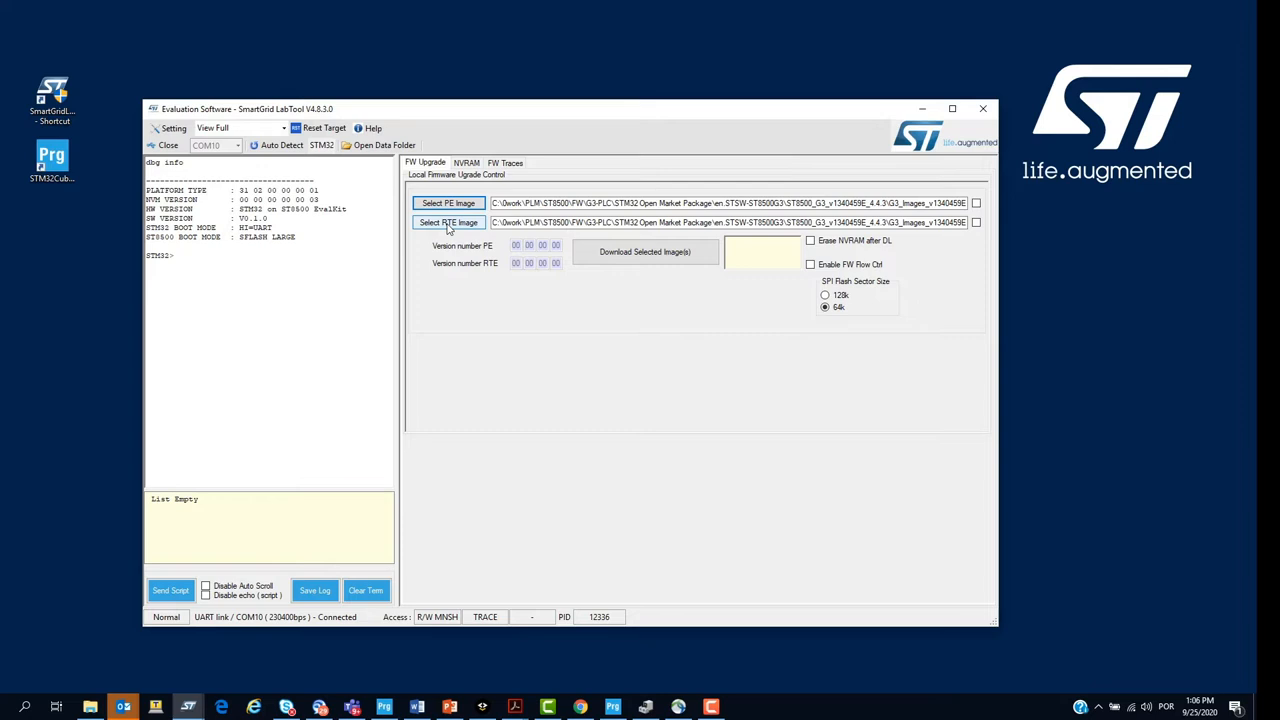
left_click(448, 222)
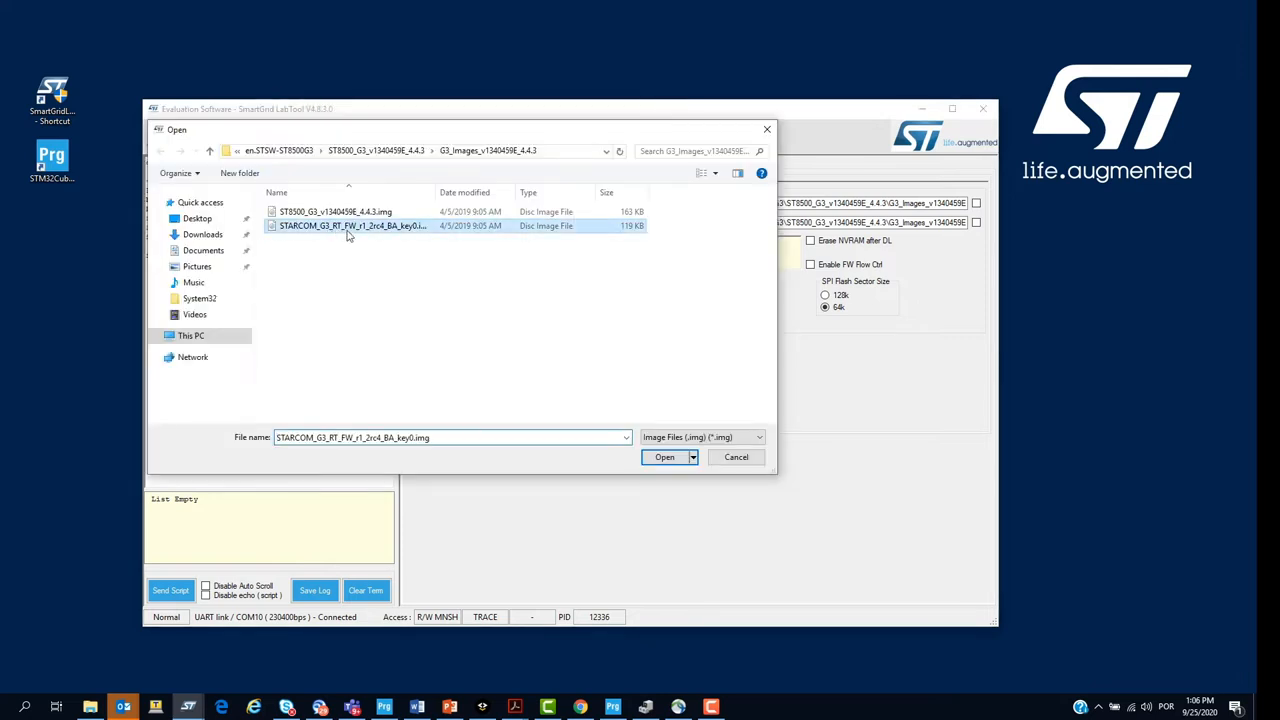
left_click(664, 456)
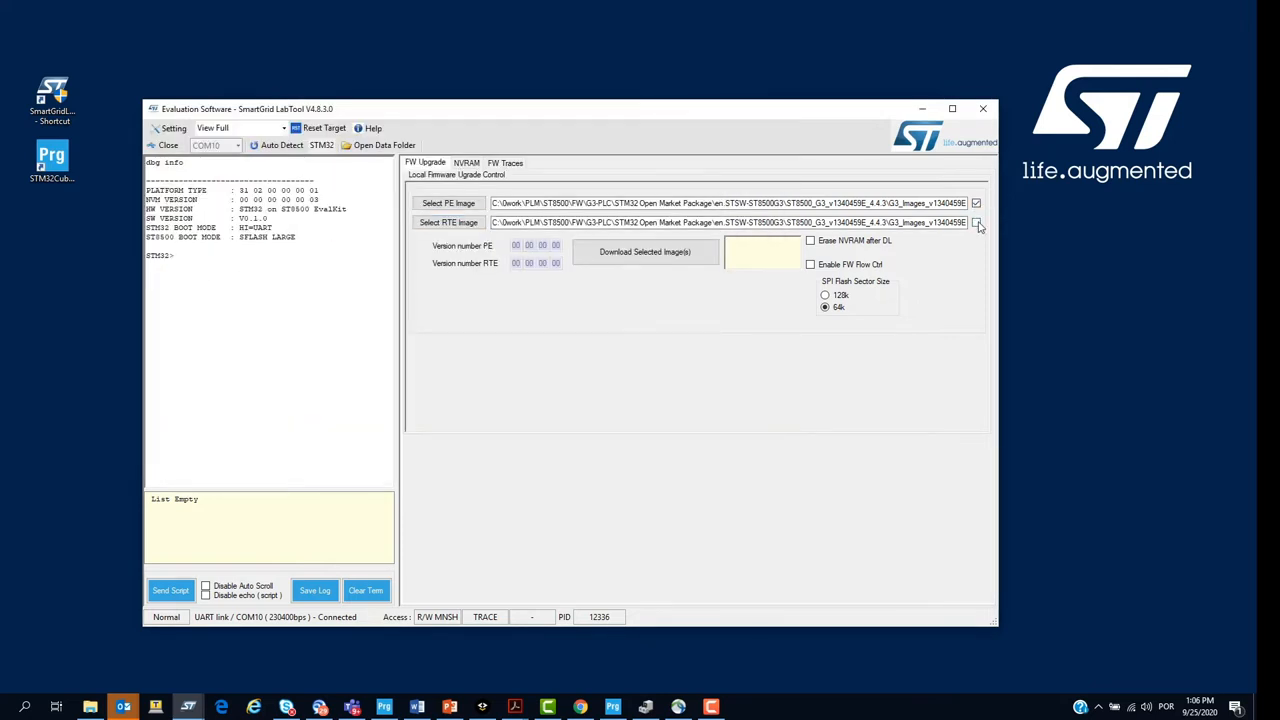
left_click(644, 252)
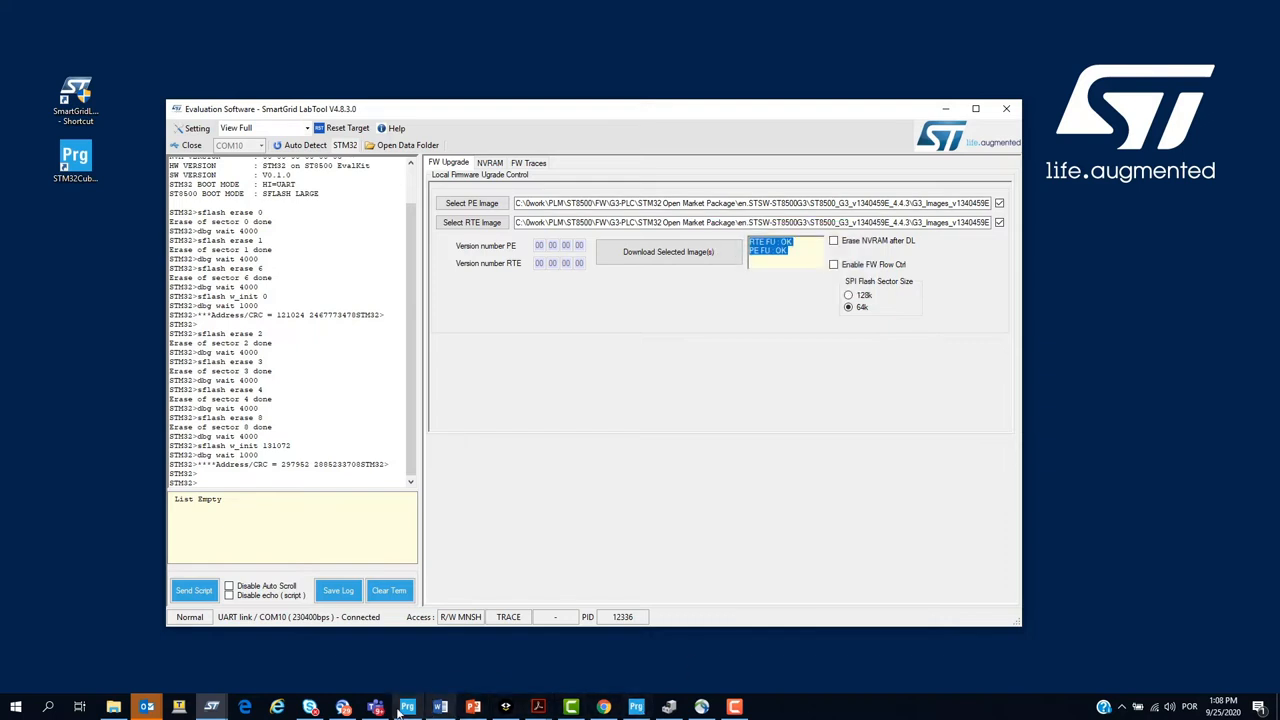
mouse_move(212, 708)
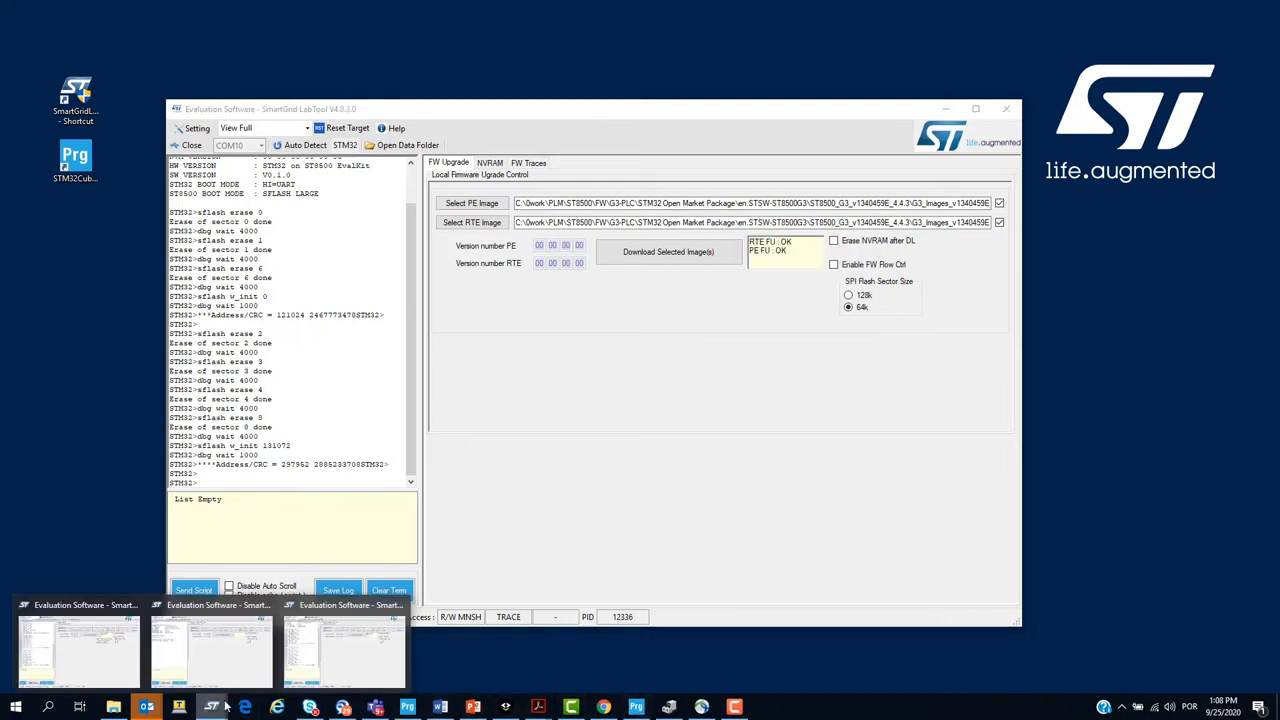
mouse_move(810, 458)
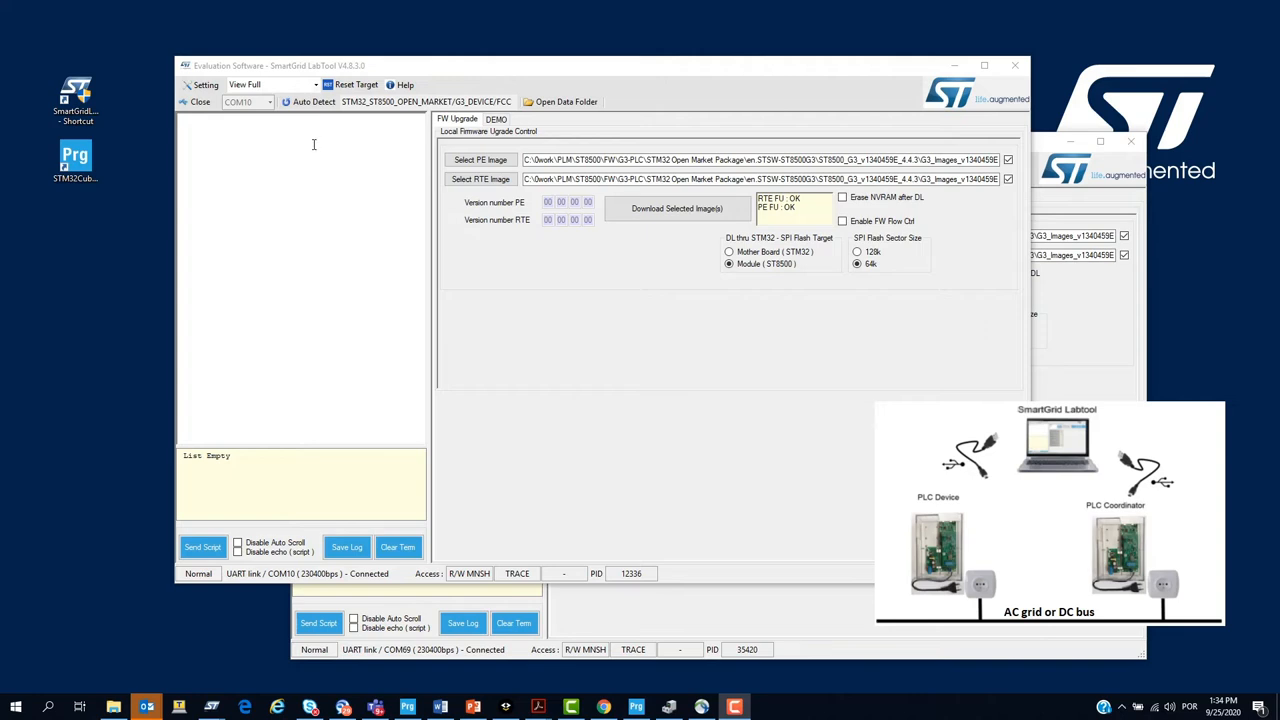
- Switch to the second node's LabTool window and auto-detect its attached board
left_click(312, 100)
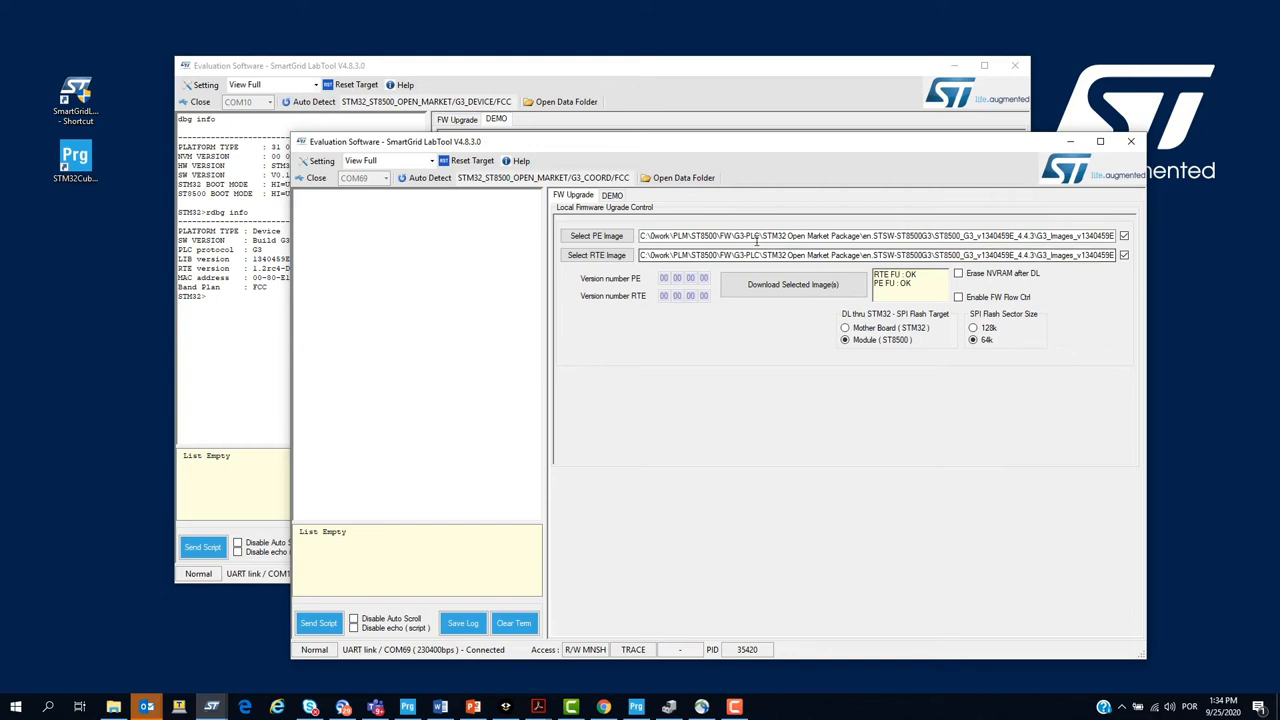
mouse_move(428, 176)
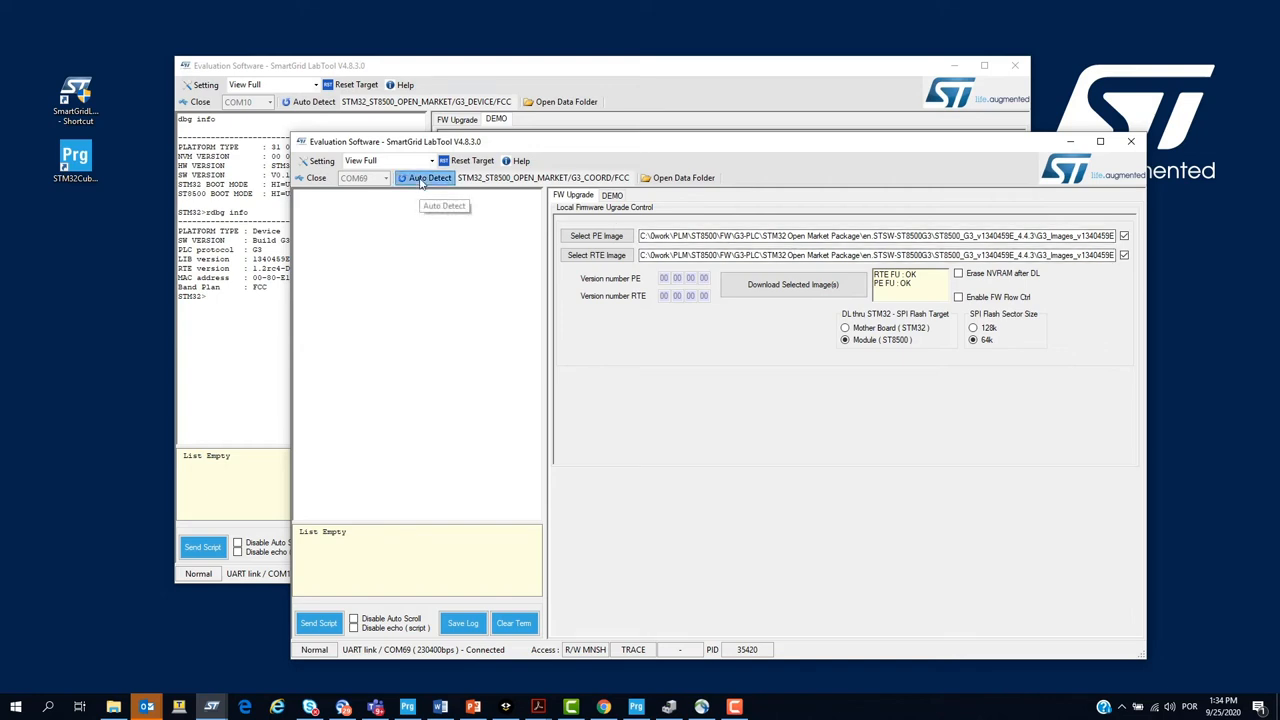
left_click(428, 176)
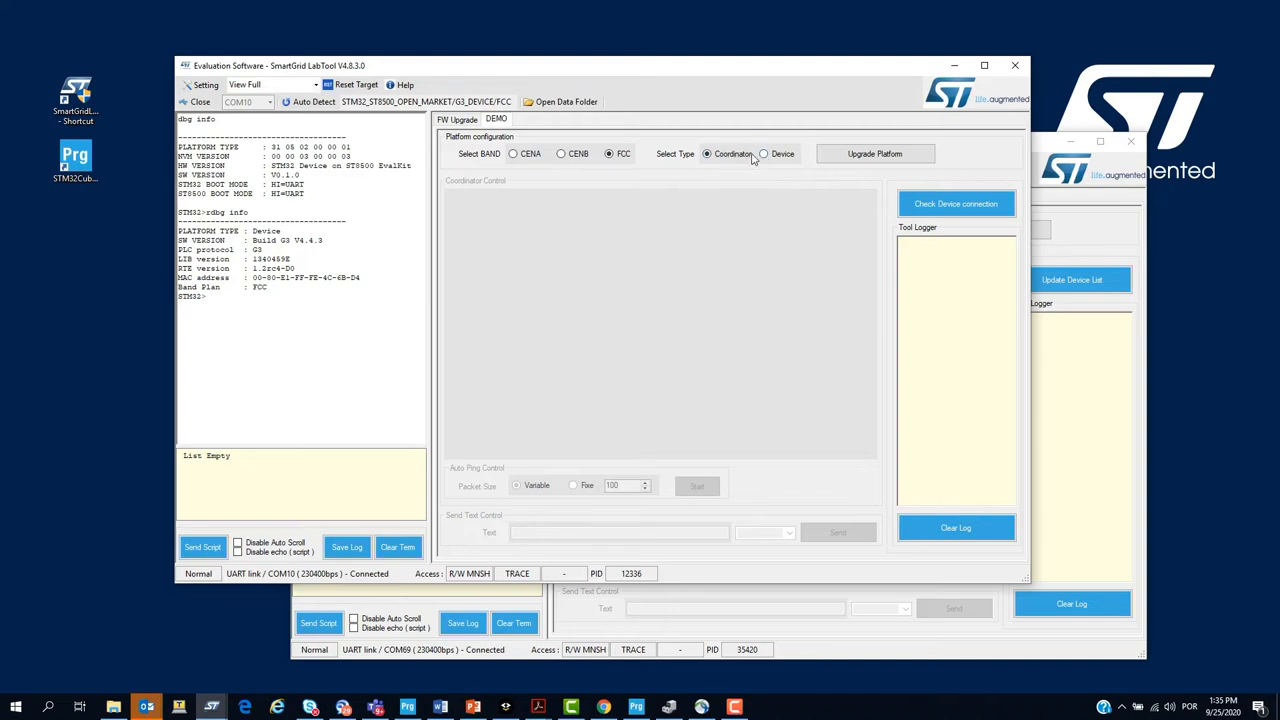
- Set the COM10 node's role to Coordinator on FCC and confirm the platform upgrade
left_click(608, 152)
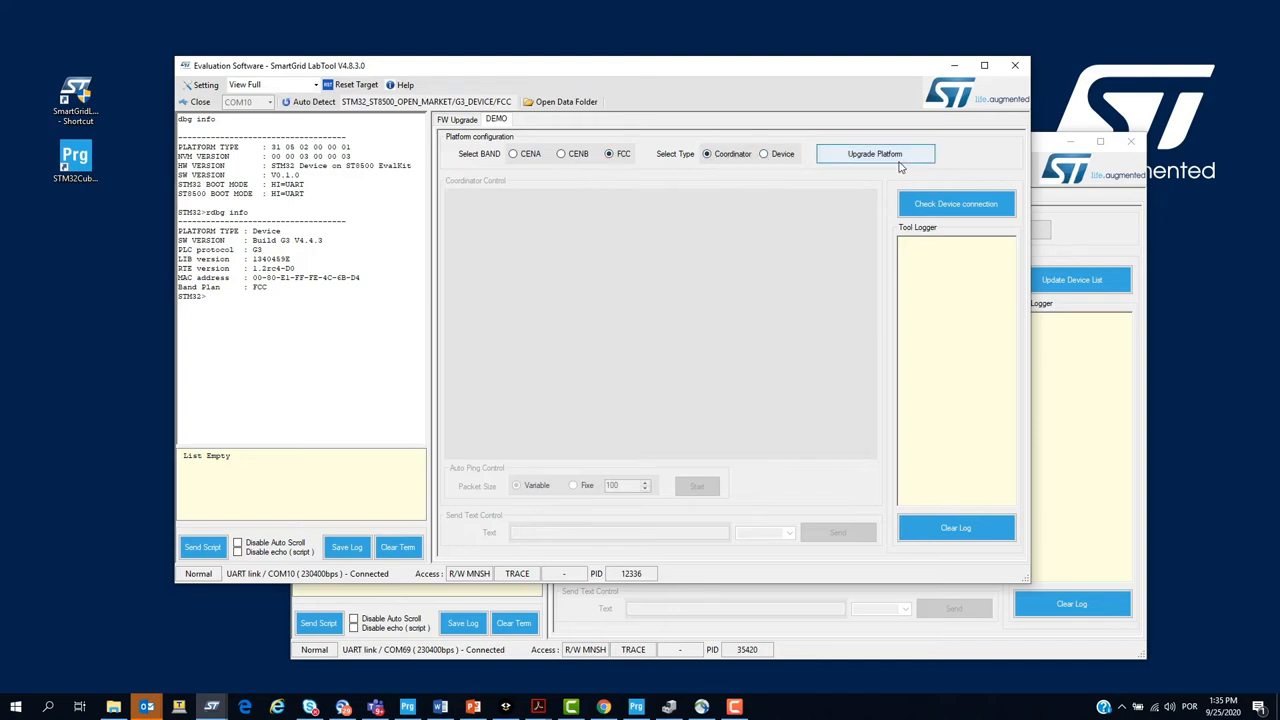
left_click(874, 152)
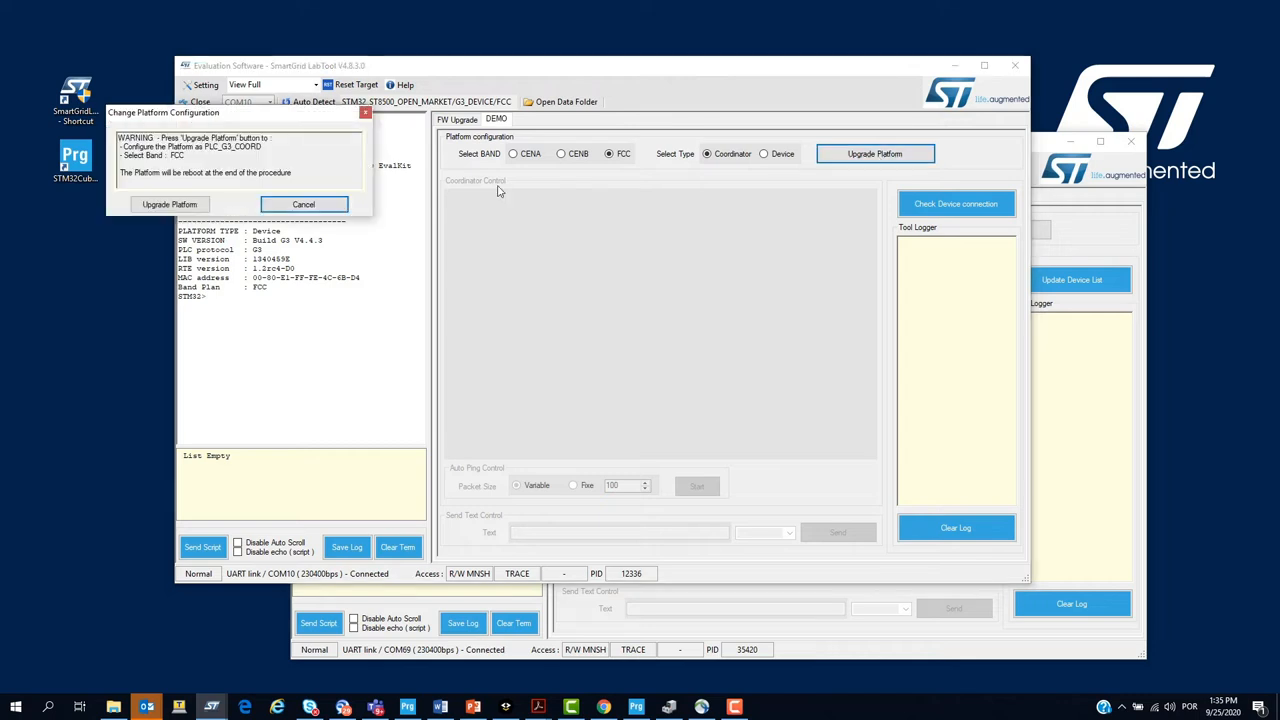
left_click(168, 204)
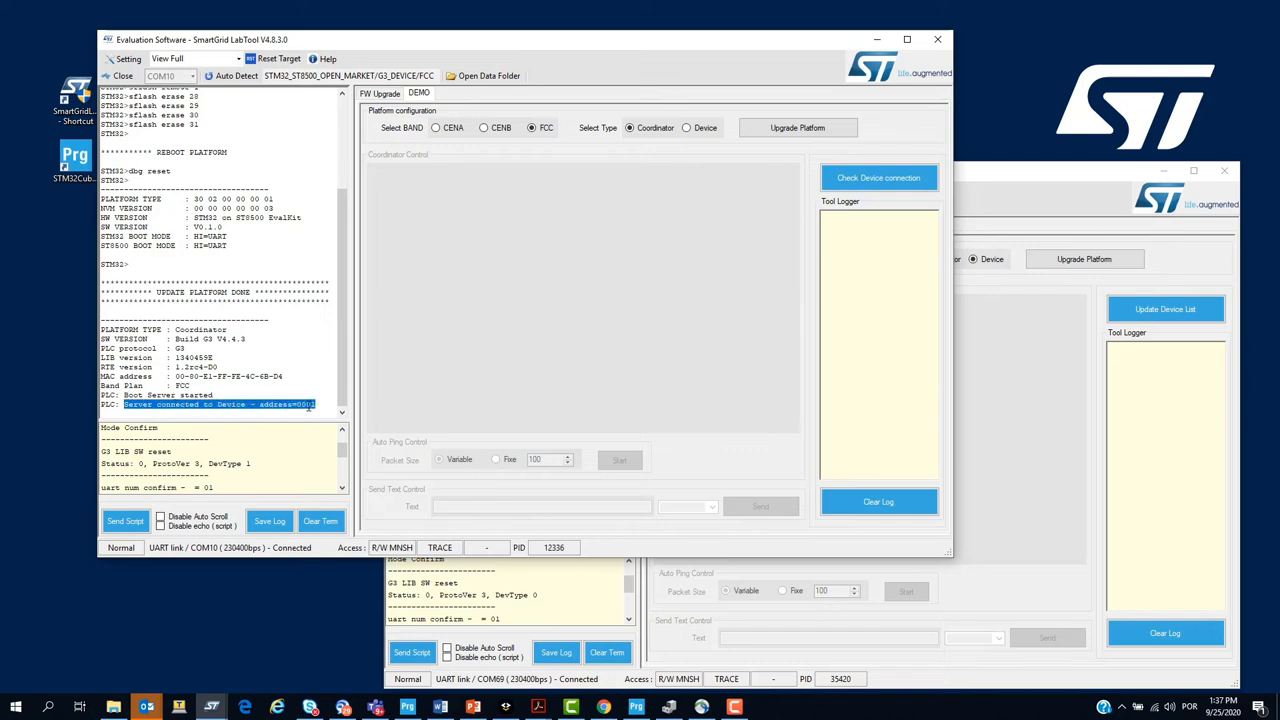
mouse_move(348, 404)
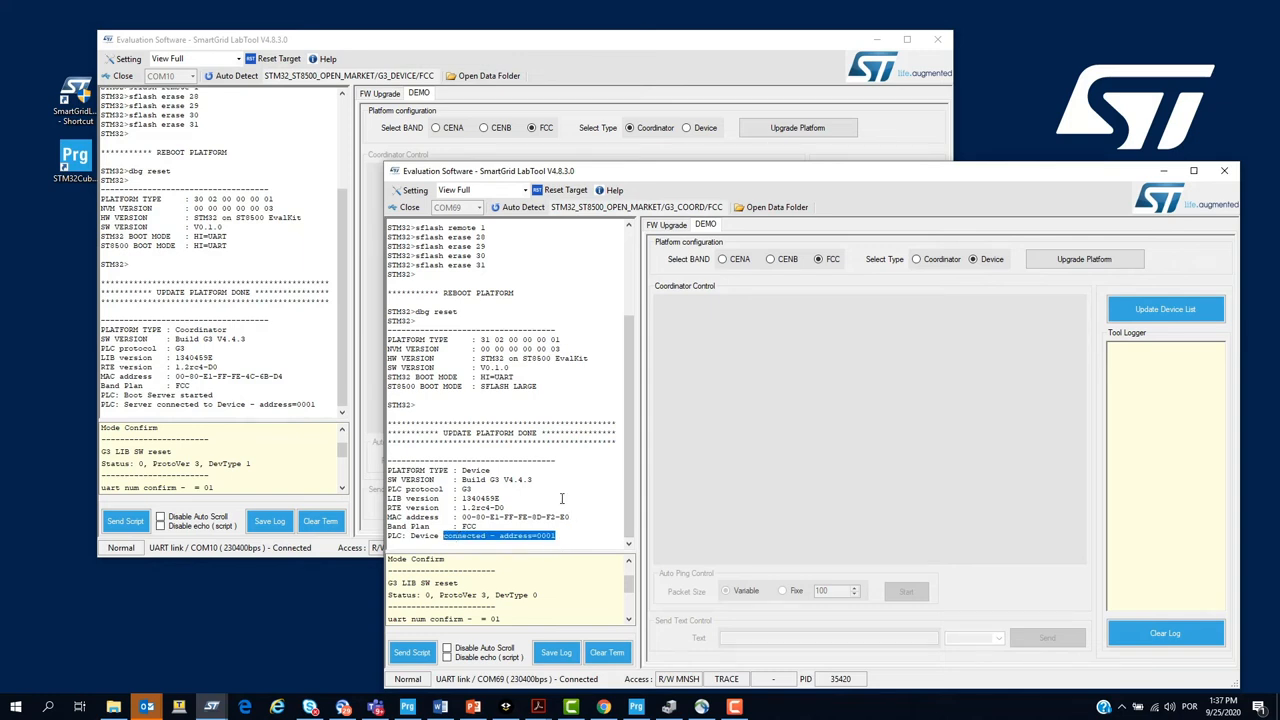
- Switch to the device node's window and check its connection to the coordinator
left_click(916, 190)
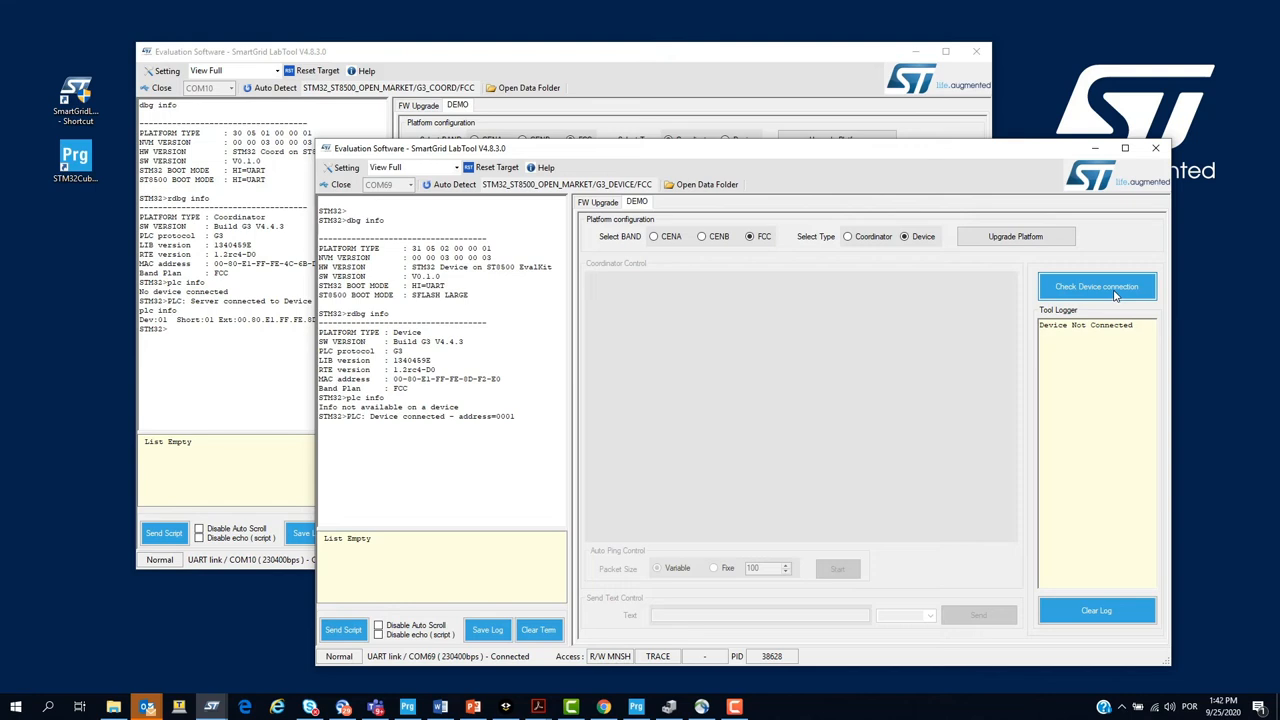
left_click(1096, 286)
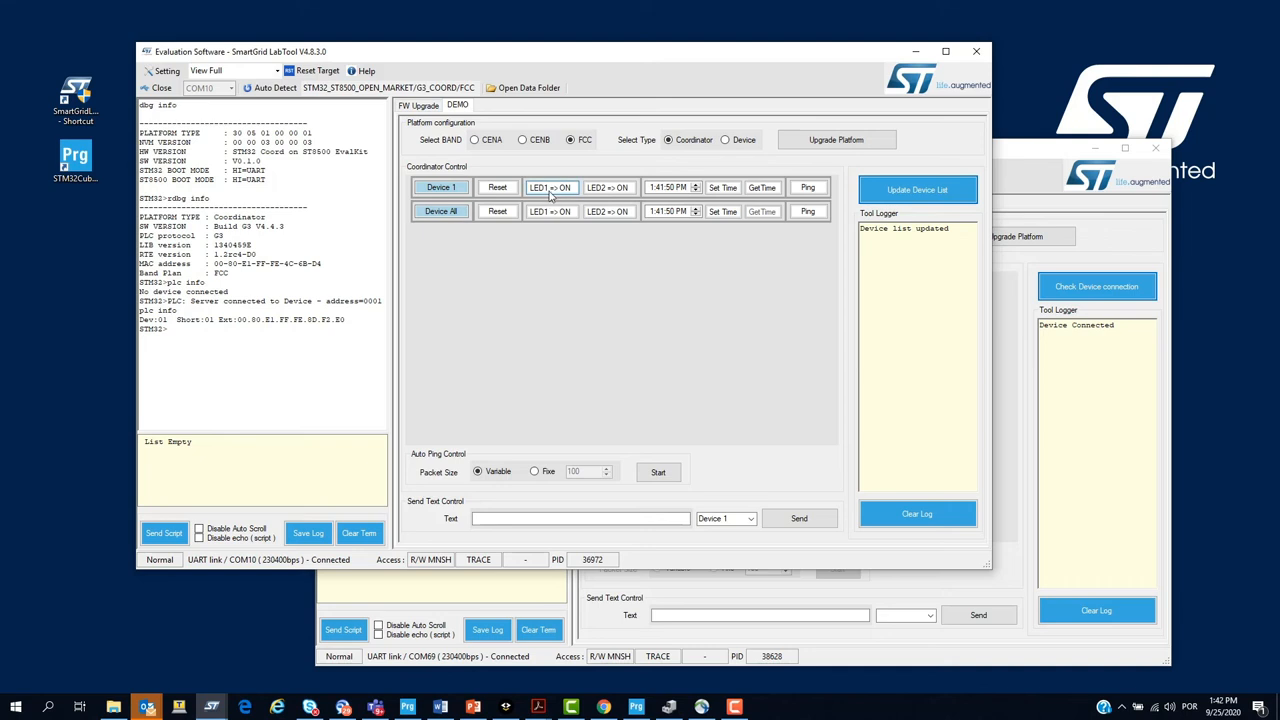
- Toggle Device 1's LED1 and LED2, ping it, then toggle LED1 on all devices
left_click(608, 188)
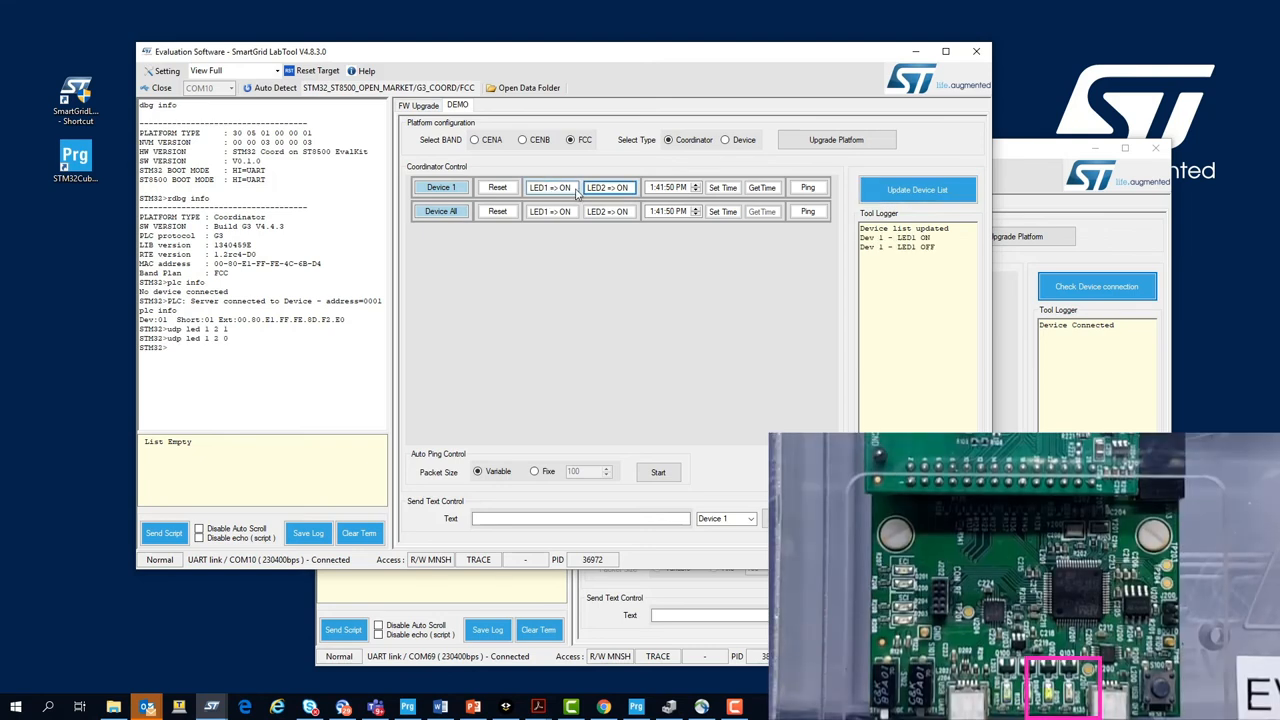
left_click(608, 188)
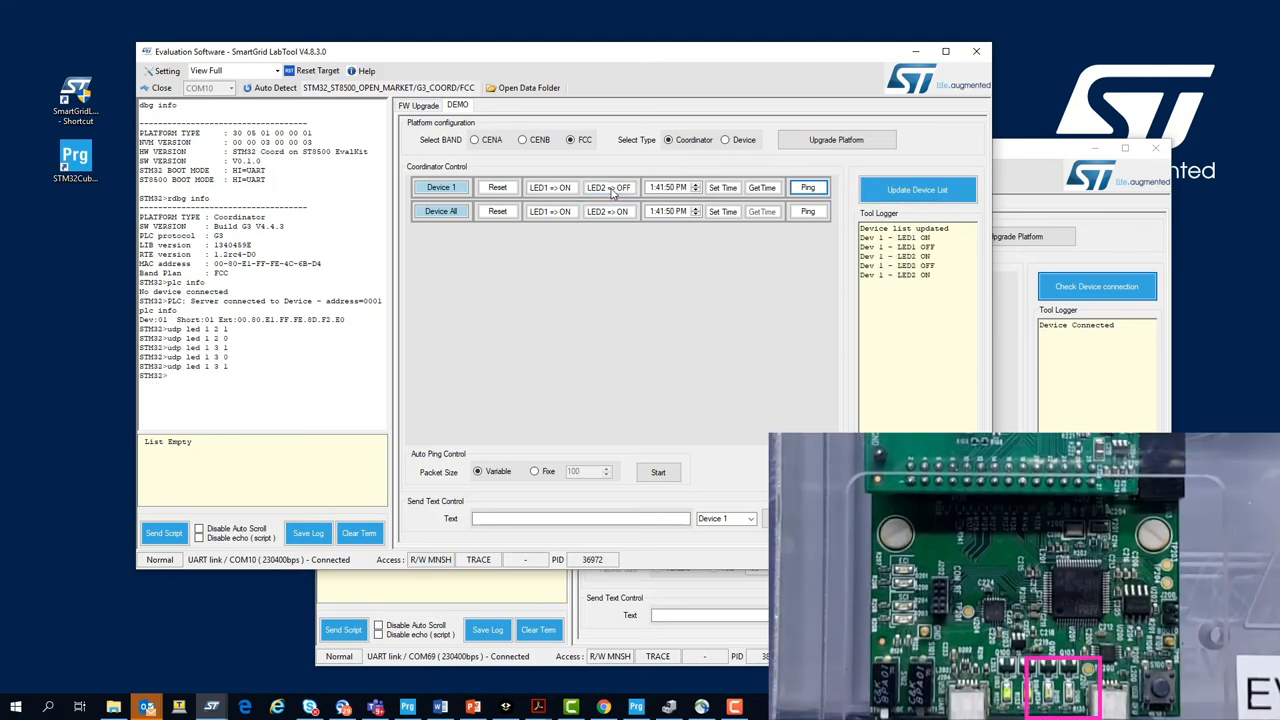
left_click(762, 188)
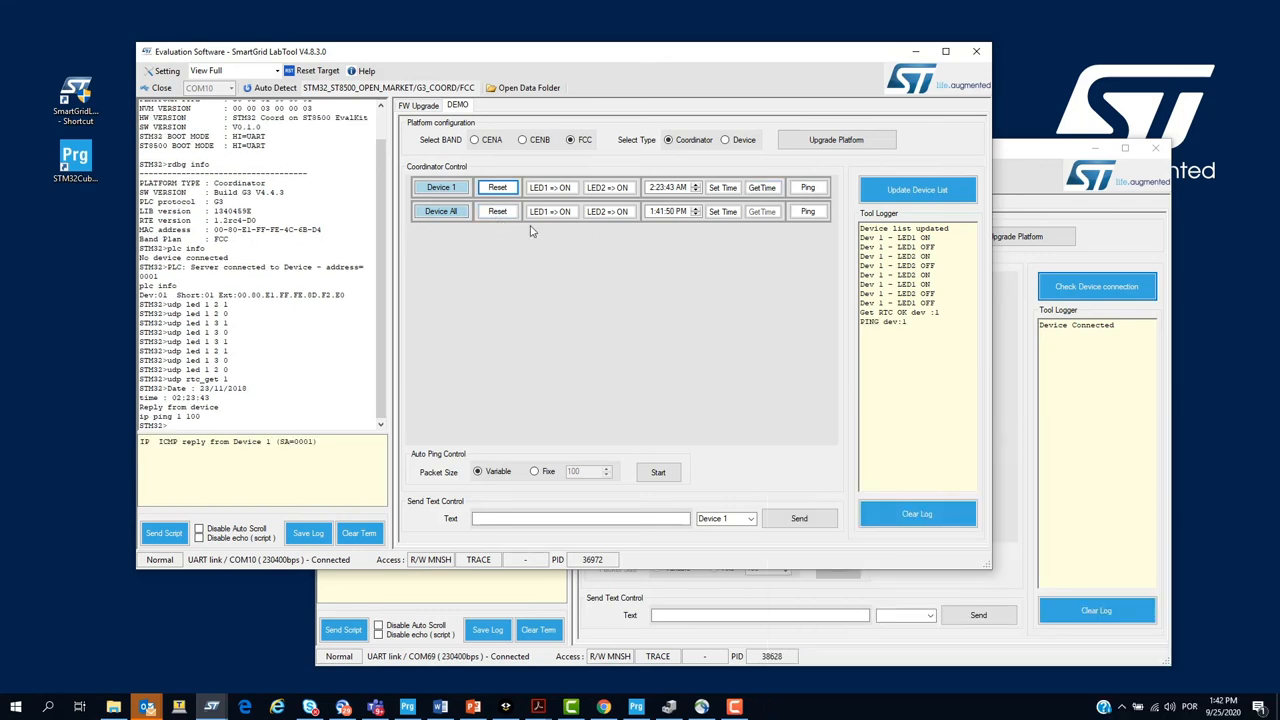
left_click(608, 212)
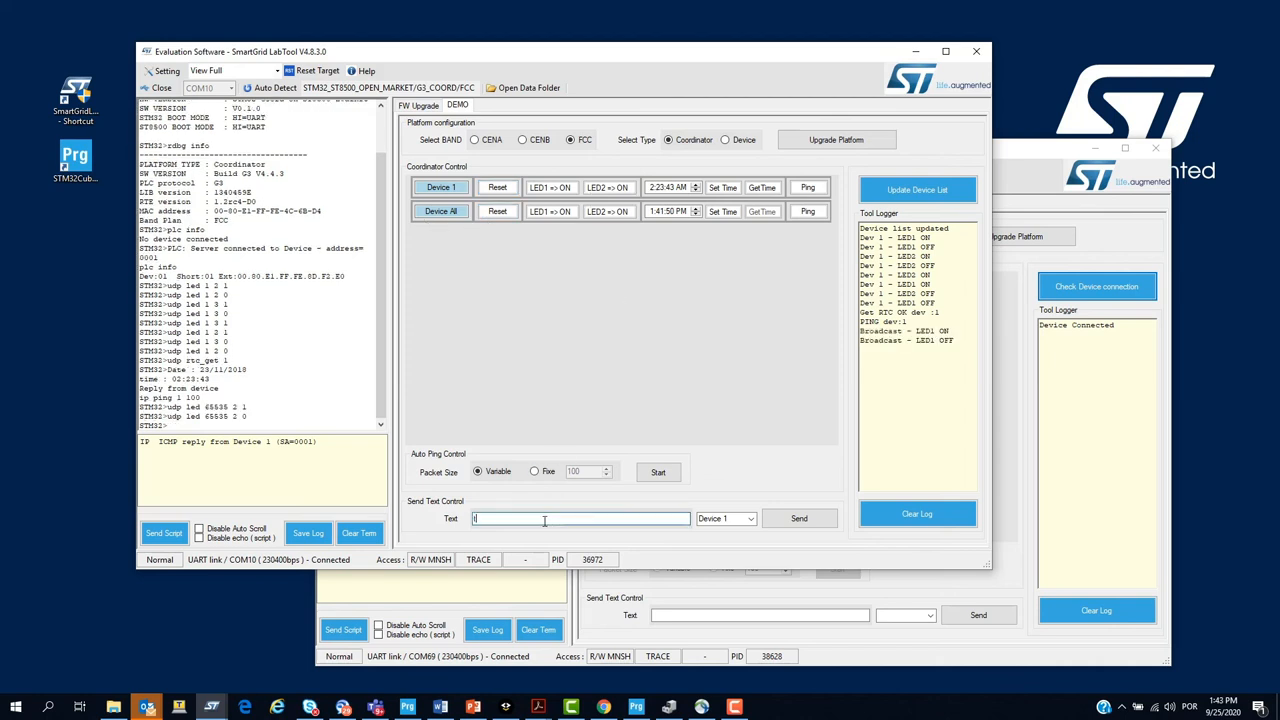
- Send 'test1' to device 1, then enter 'test 6' as the next message
type("test1")
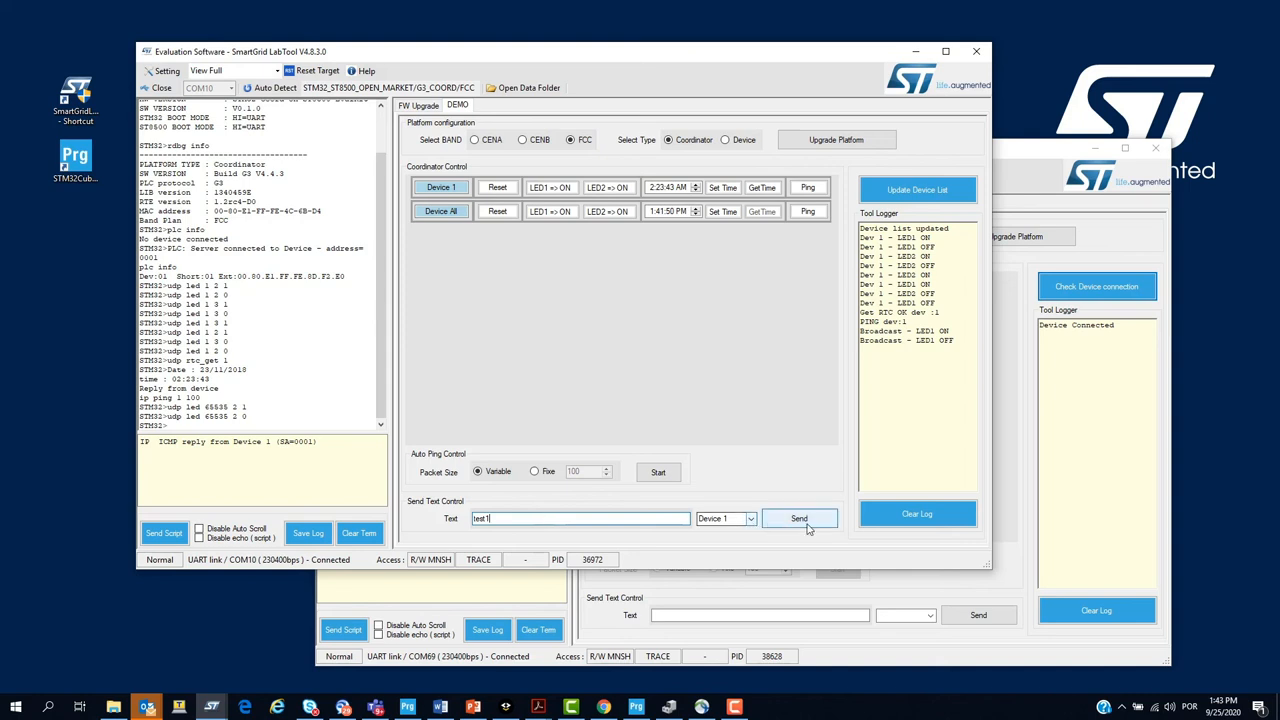
left_click(800, 518)
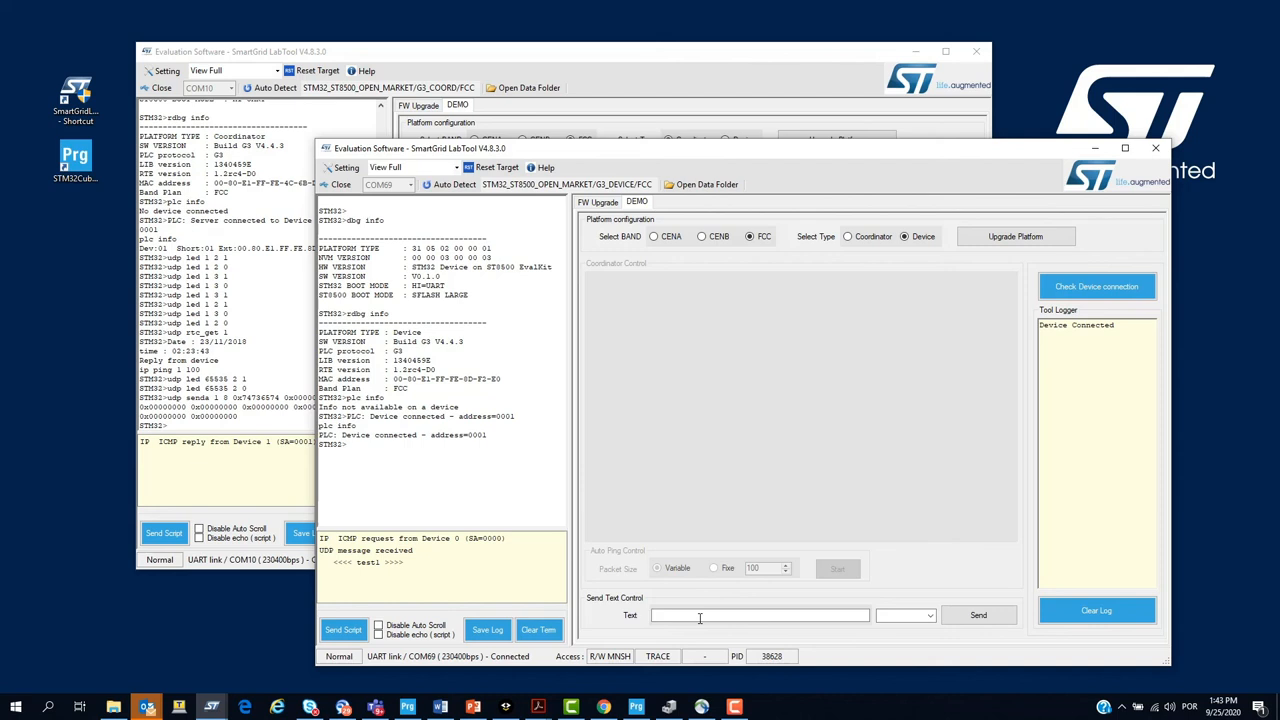
type("test 6")
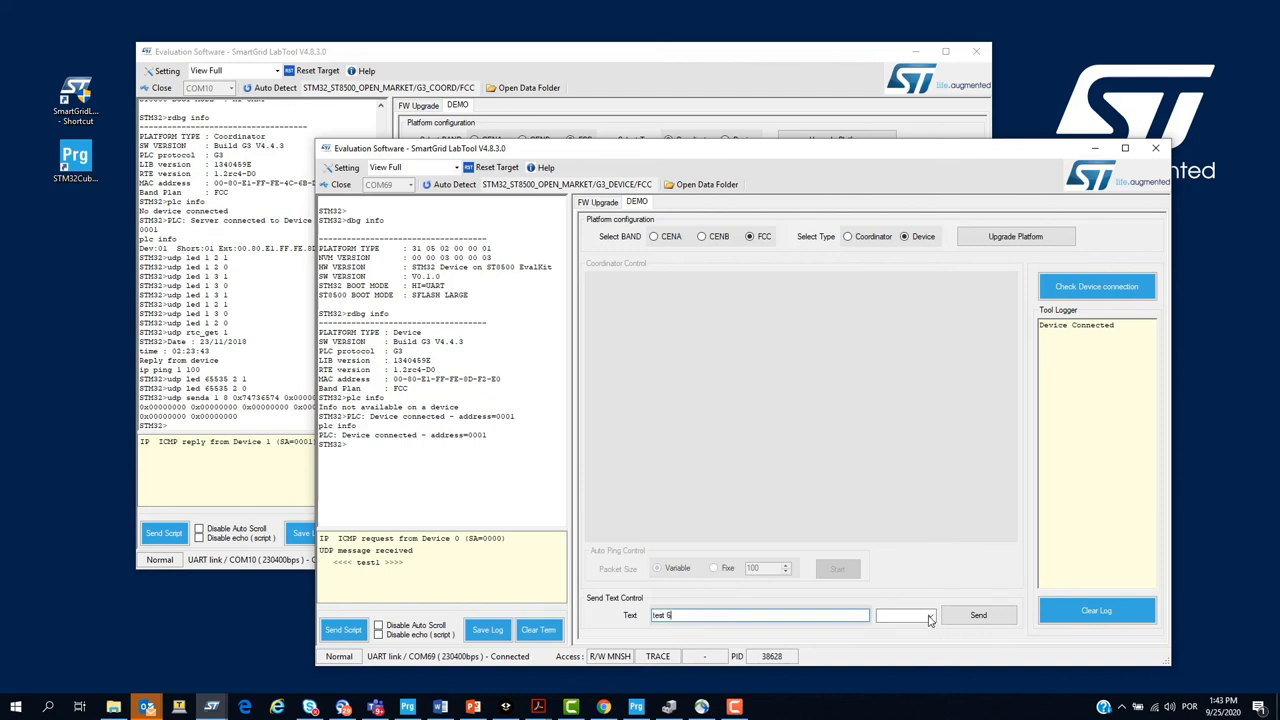